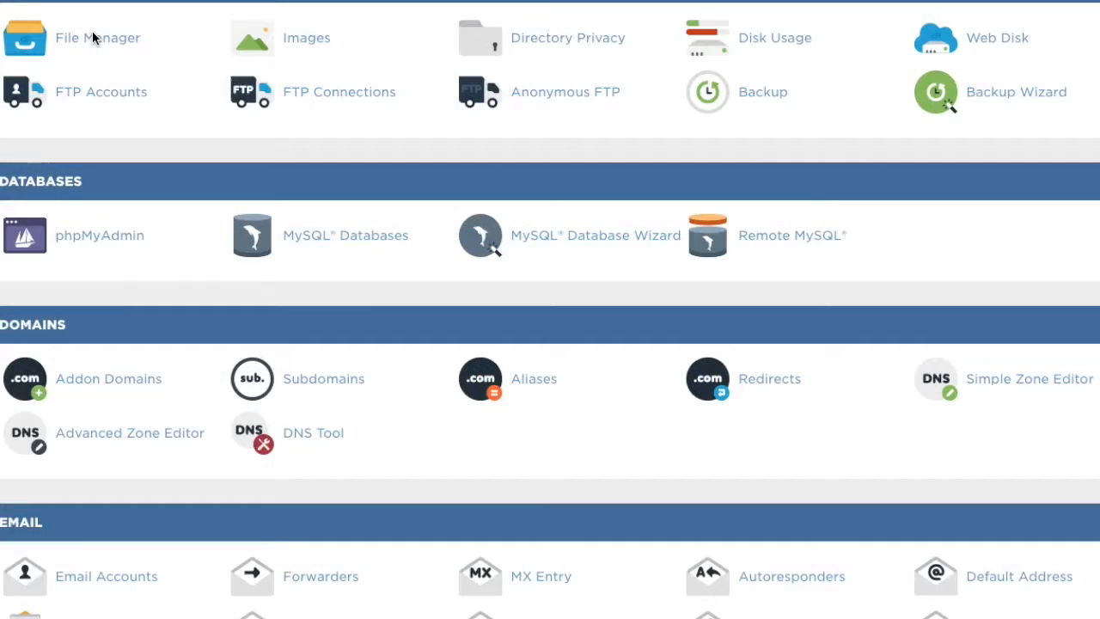
{"action": "mouse_move", "coordinate": [392, 275]}
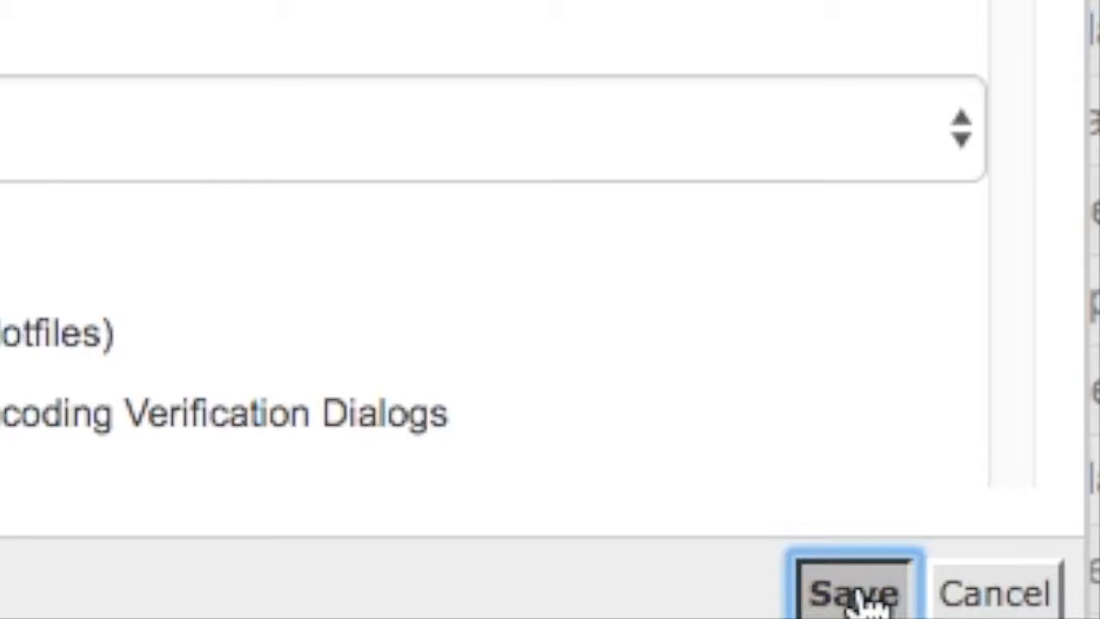
Save the File Manager settings with Show Hidden Files (dotfiles) enabled
{"action": "left_click", "coordinate": [855, 591]}
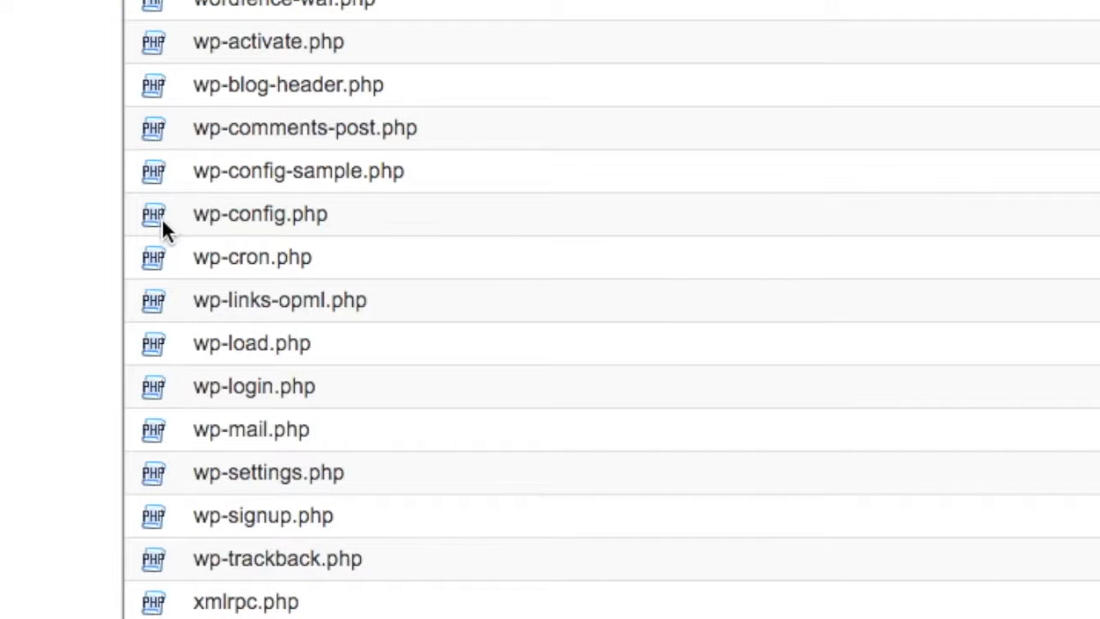
Locate wp-config.php in public_html and open it for editing
{"action": "left_click", "coordinate": [257, 213]}
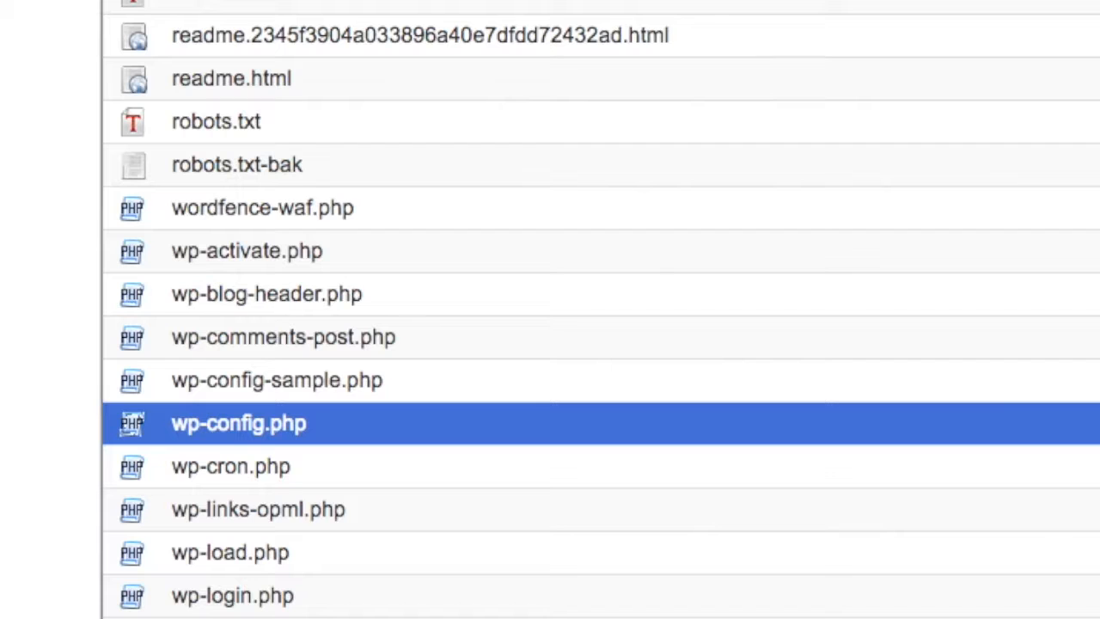
{"action": "double_click", "coordinate": [237, 422]}
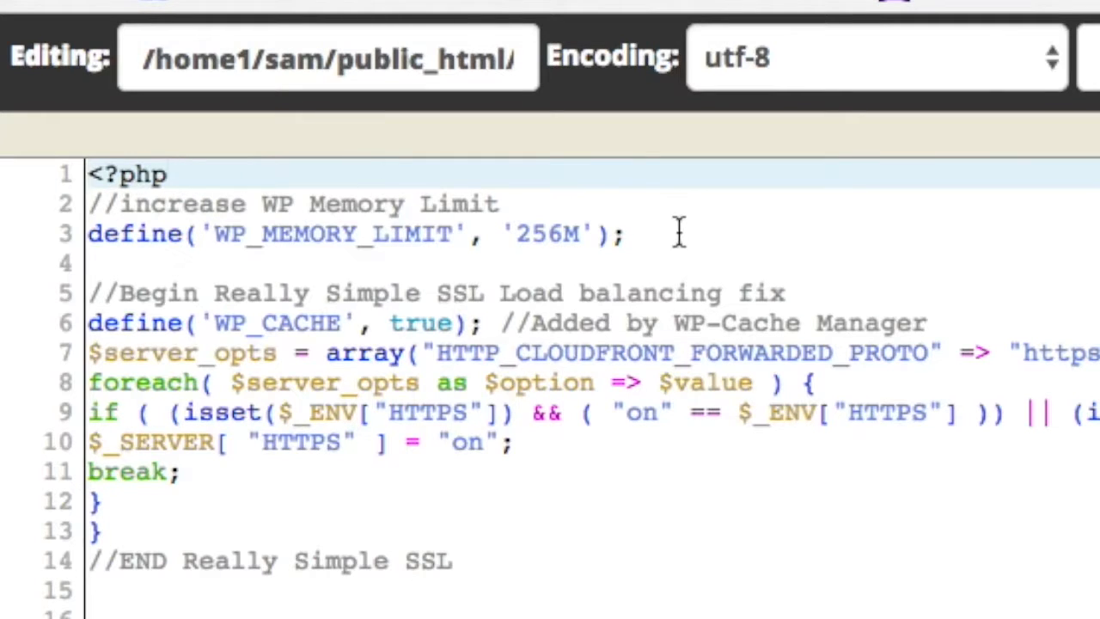
Highlight the new '//increase WP Memory Limit' comment and define('WP_MEMORY_LIMIT', '256M'); lines after <?php
{"action": "left_click_drag", "start_coordinate": [88, 203], "coordinate": [627, 233]}
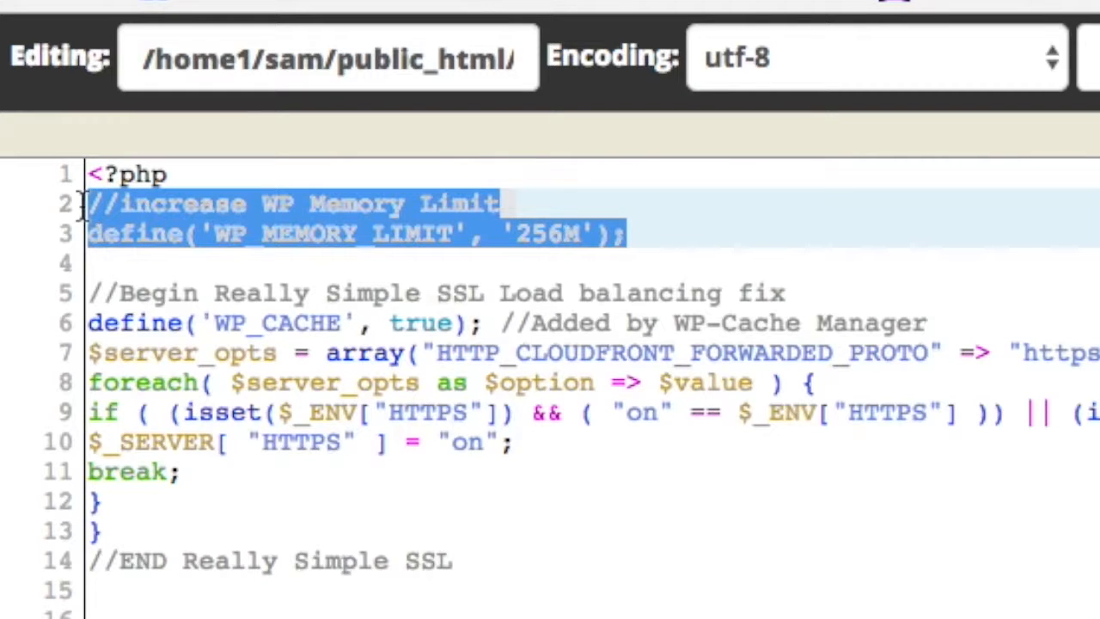